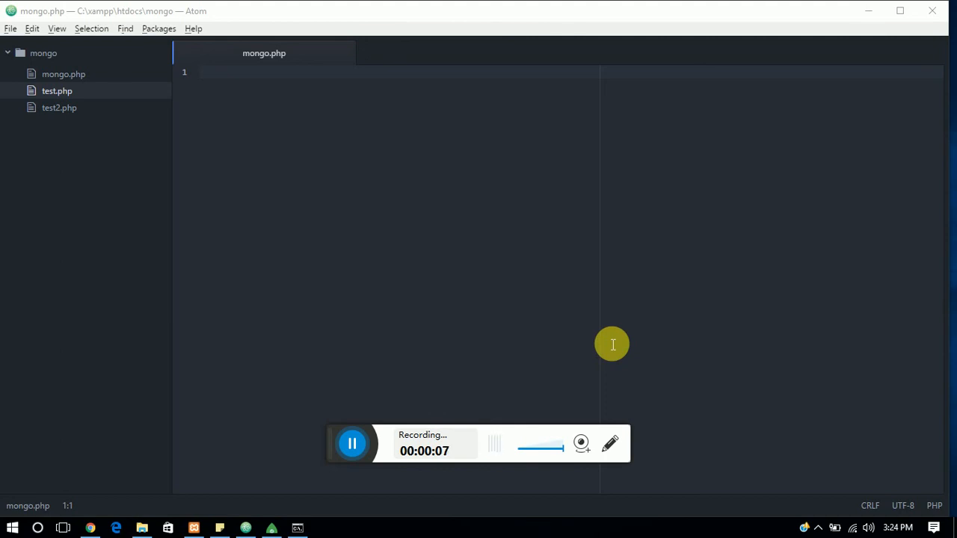
mouse_move(356, 162)
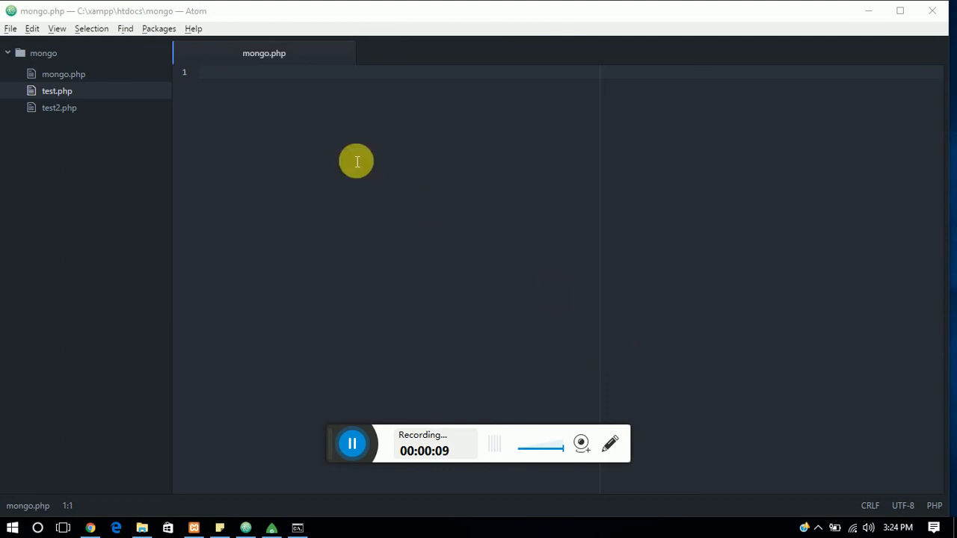
Step: View the help collection's two 'john' documents from the local database as JSON text in Robomongo
text(p)
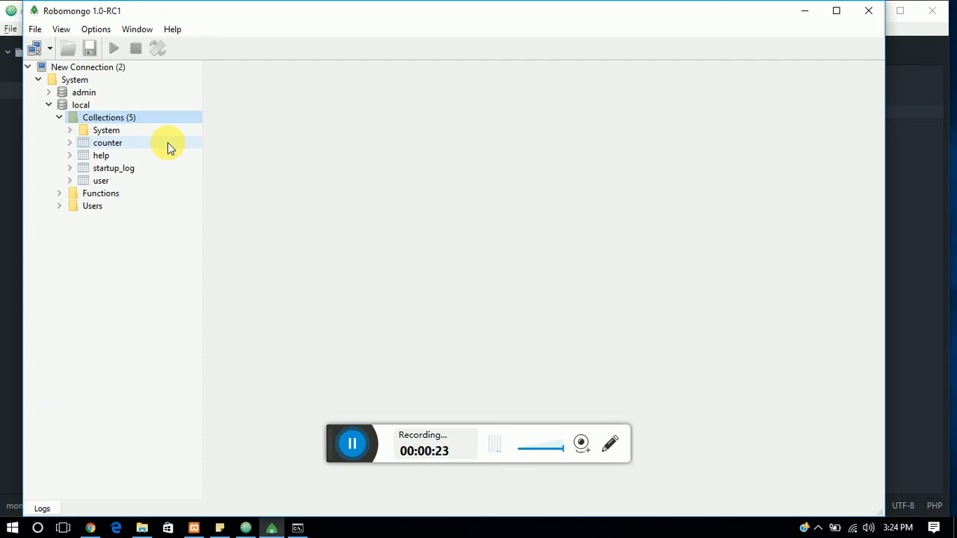
mouse_move(101, 156)
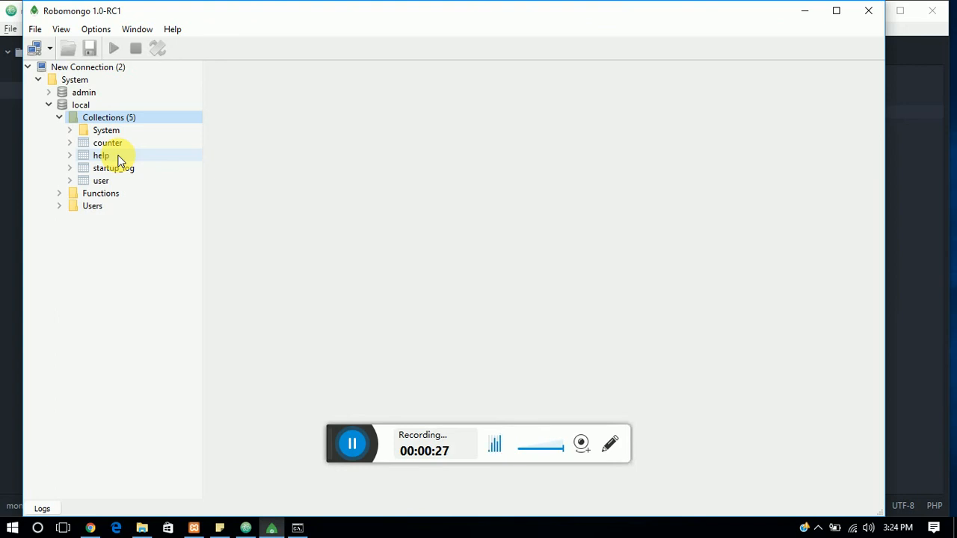
mouse_move(109, 86)
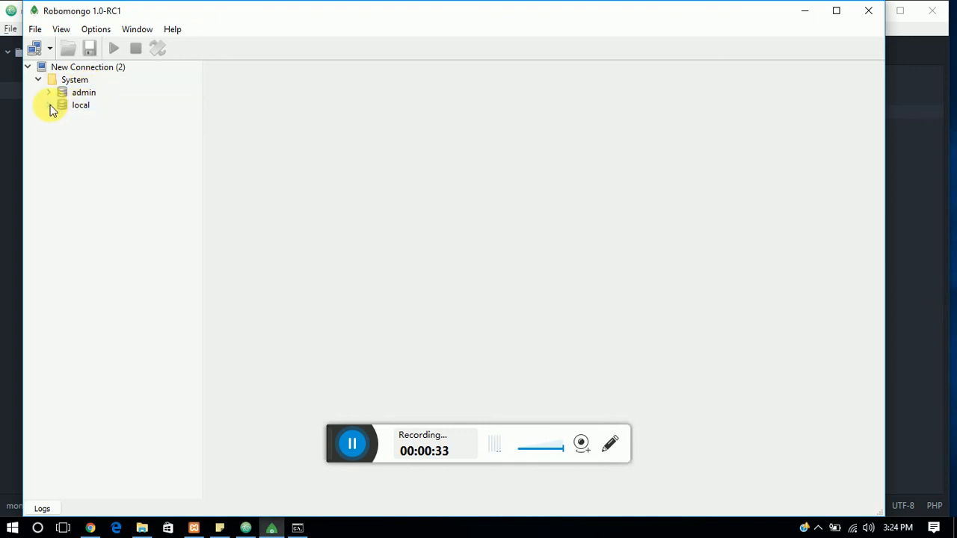
click(47, 104)
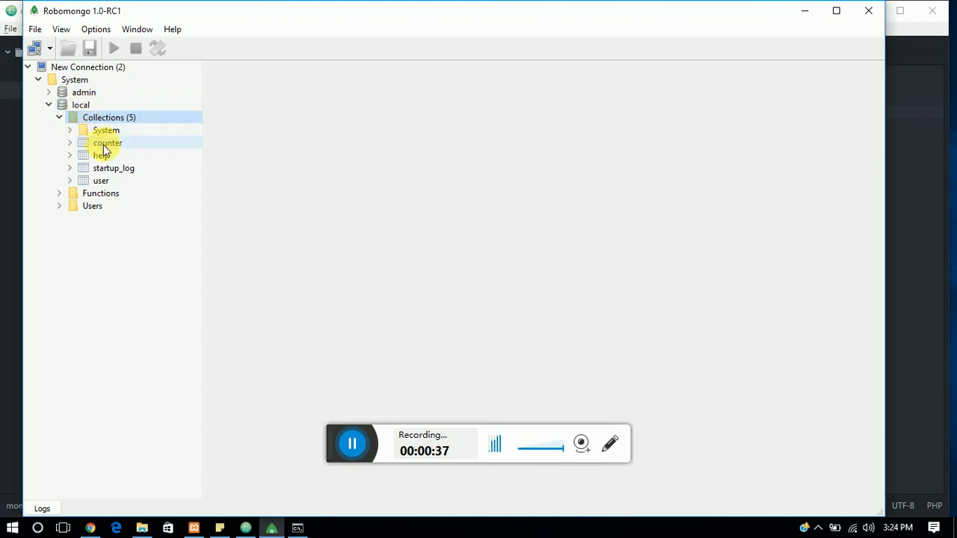
mouse_move(120, 167)
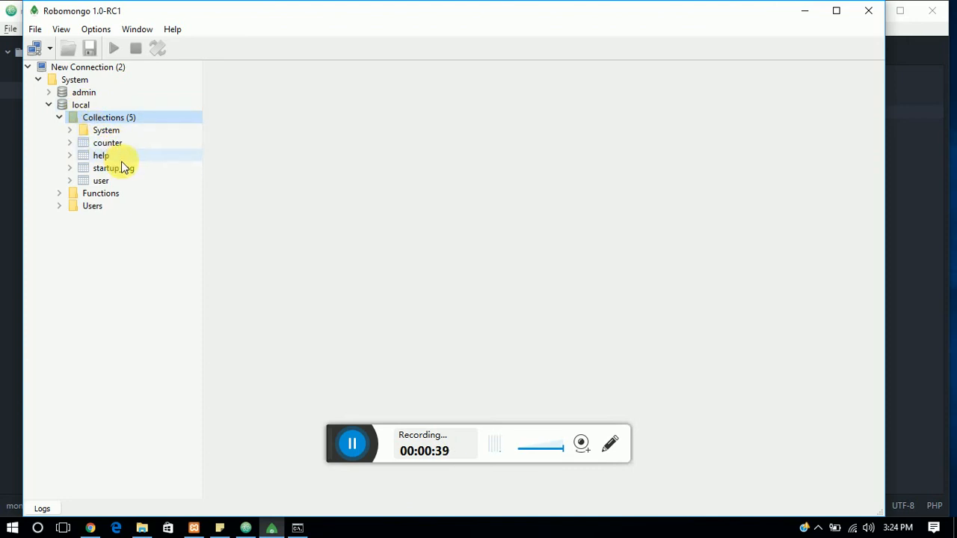
double_click(101, 154)
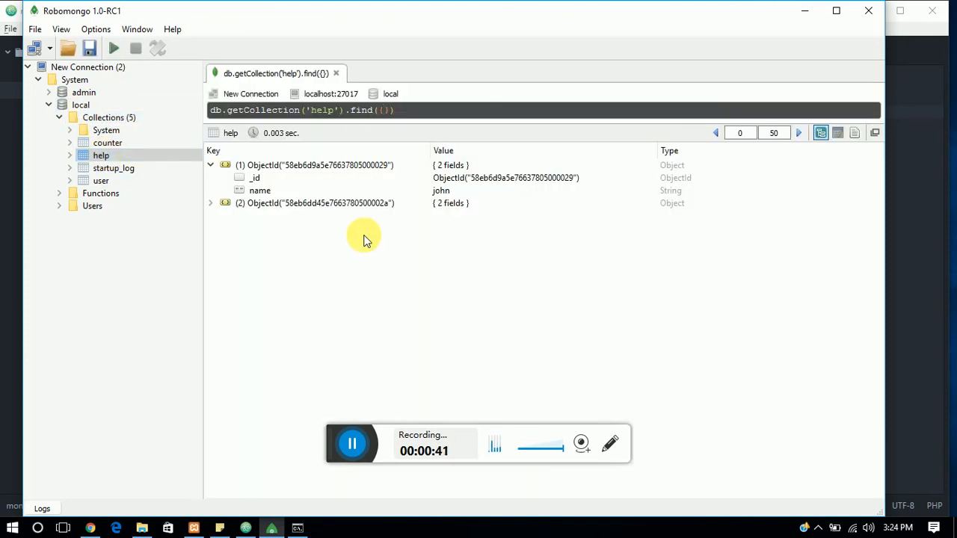
click(837, 133)
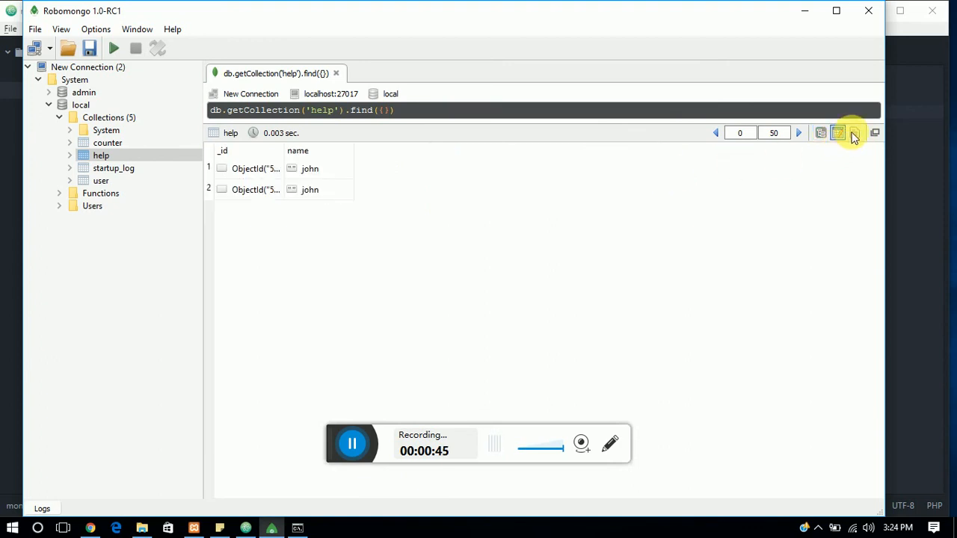
click(855, 132)
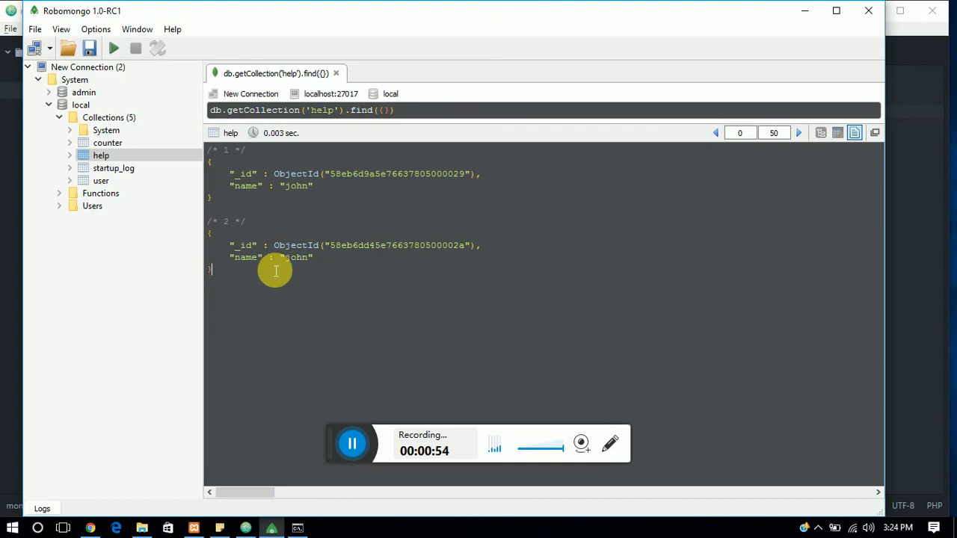
mouse_move(242, 278)
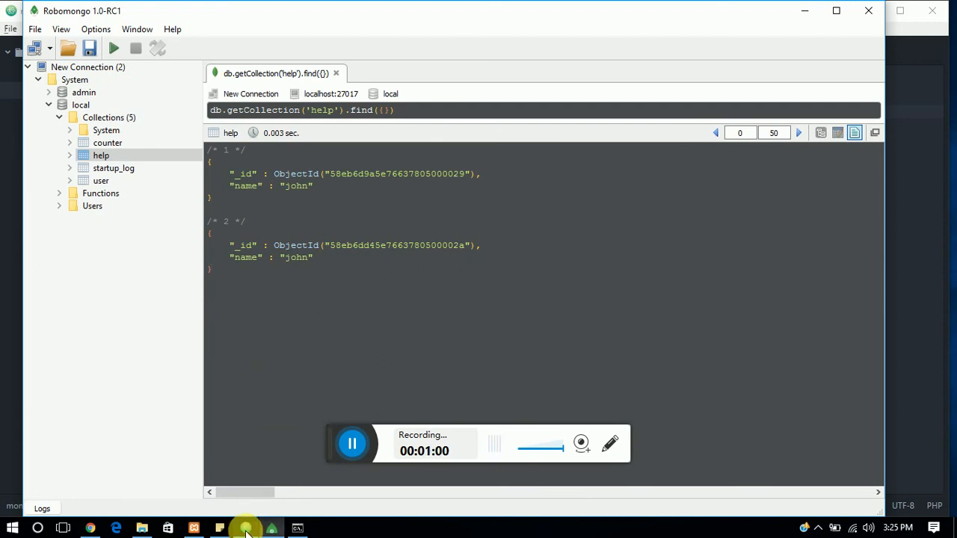
Step: Write $connect = new MongoClient(); as the connection line in mongo.php
click(272, 529)
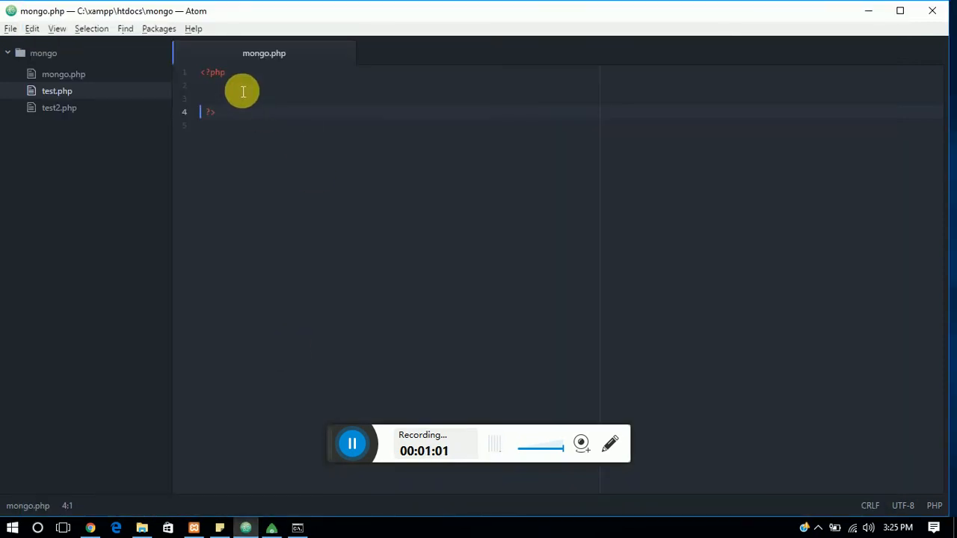
text($)
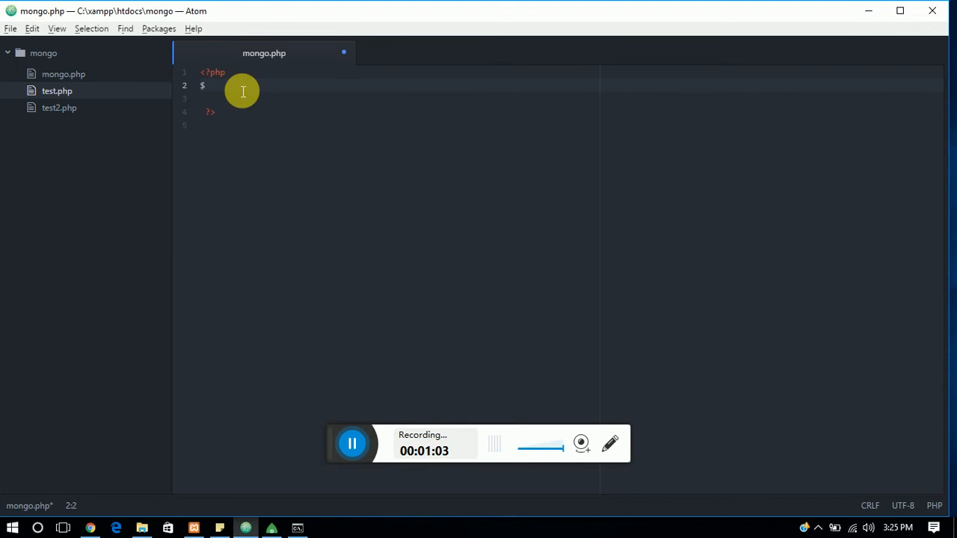
text(connect = new)
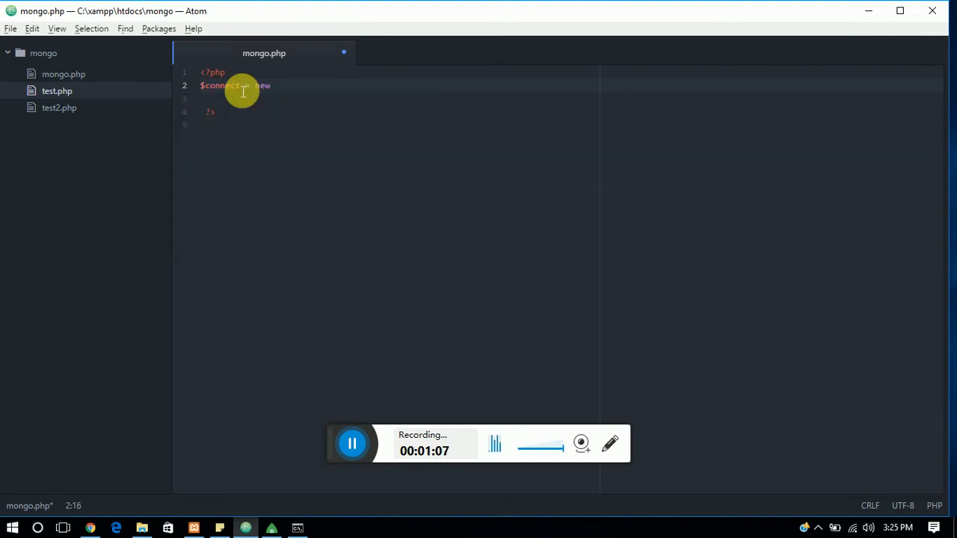
text(mongo)
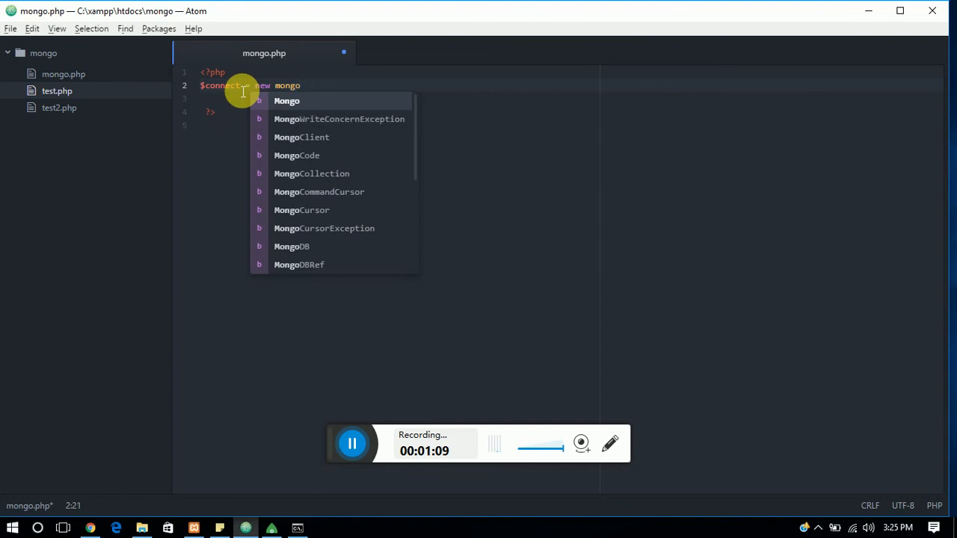
click(301, 137)
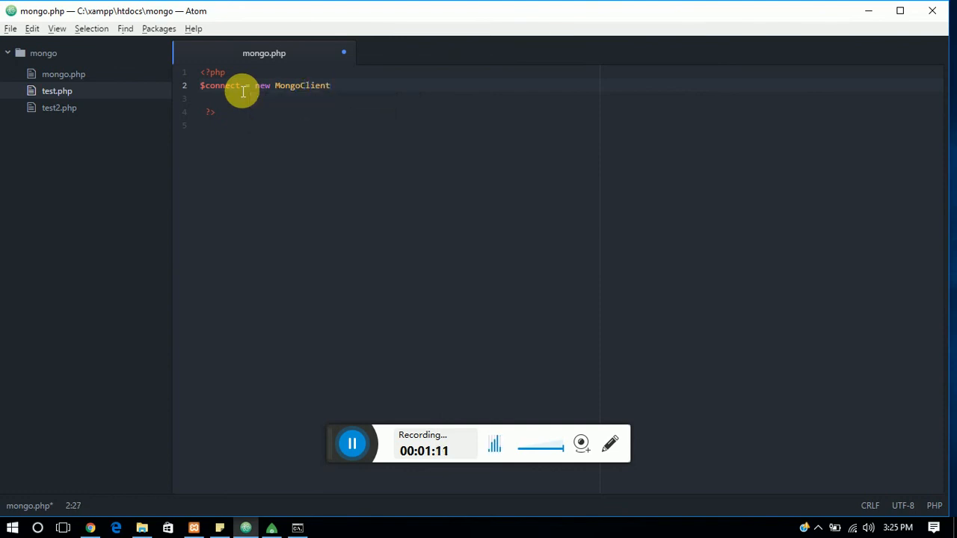
text(())
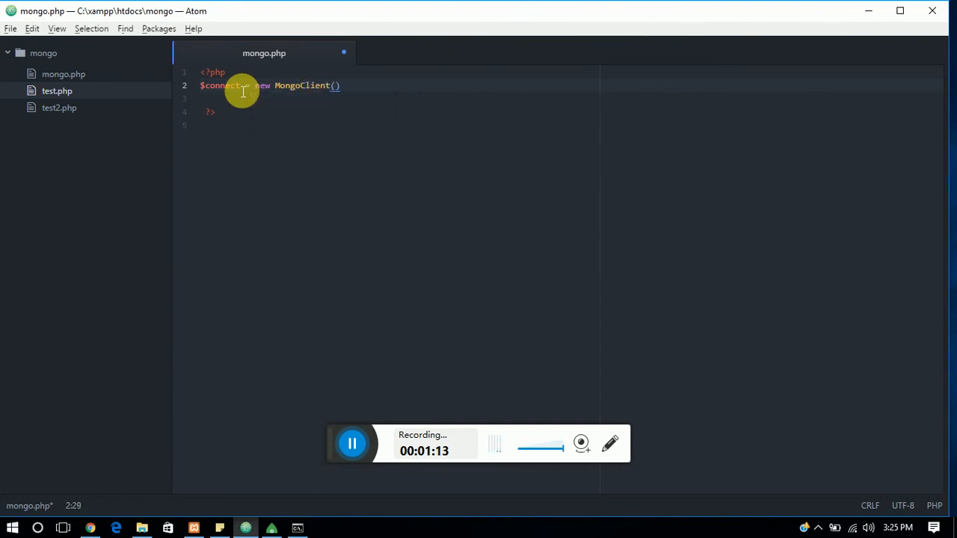
text(;)
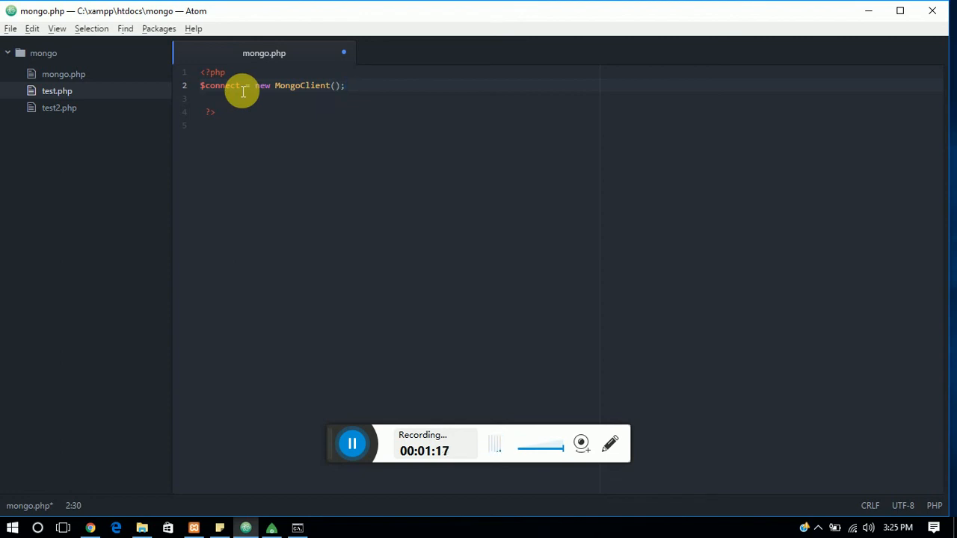
key(enter)
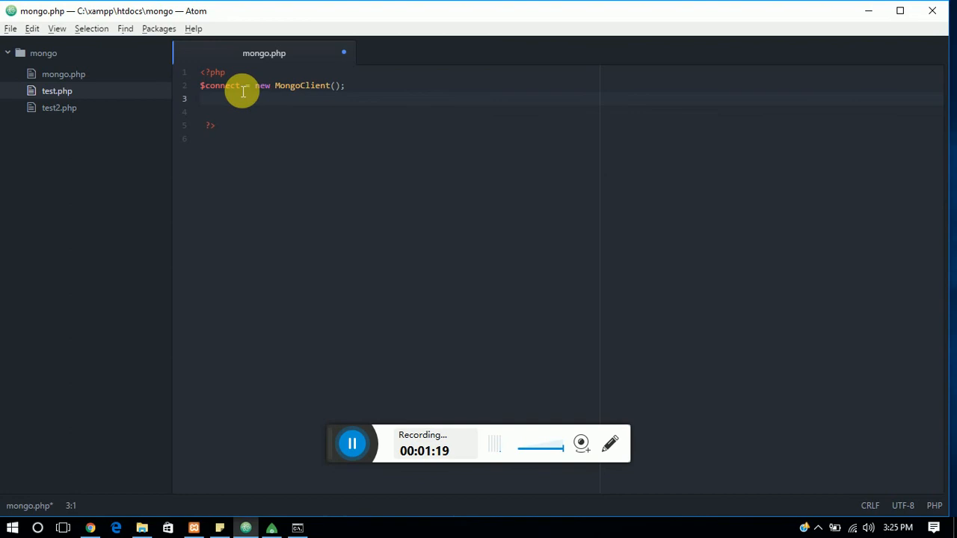
Step: Select the local database with $db=$connect->local
text($)
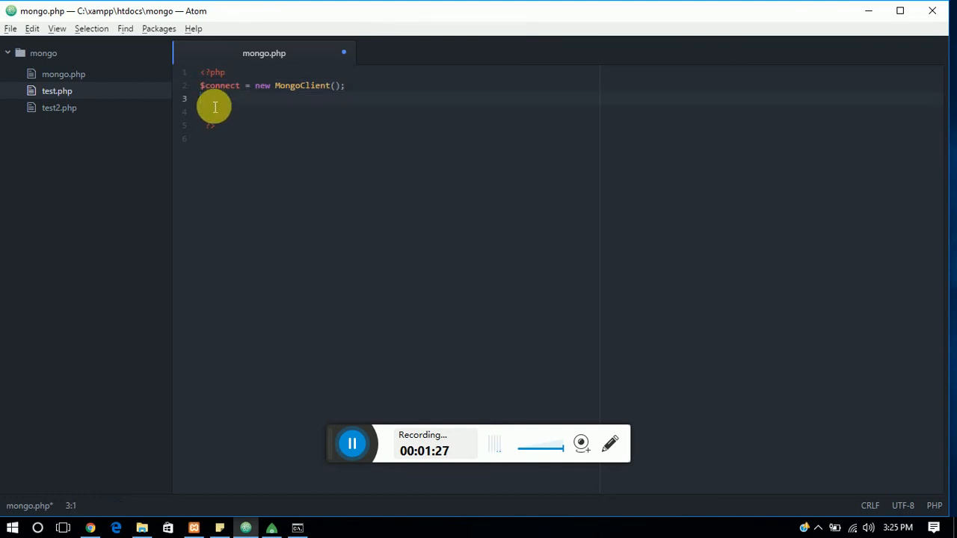
text($)
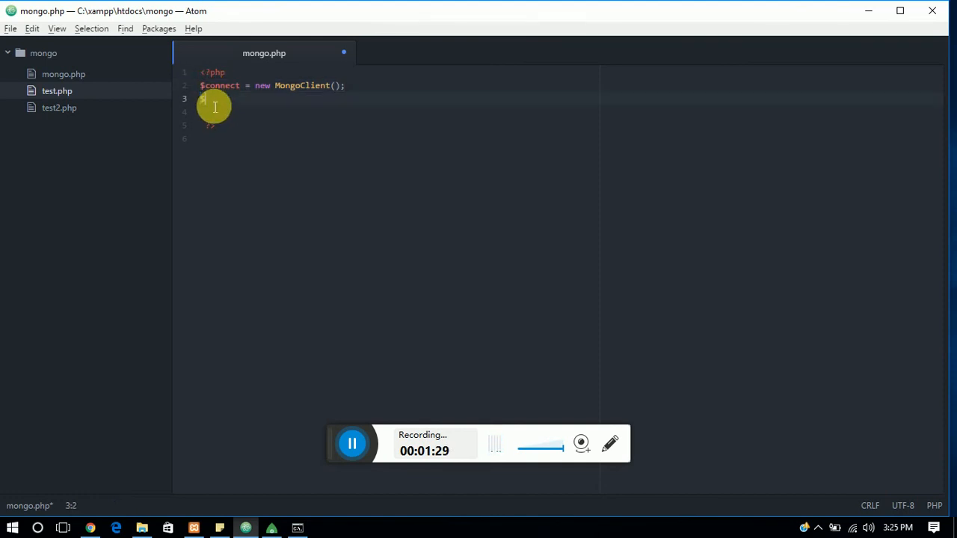
text($db= $co)
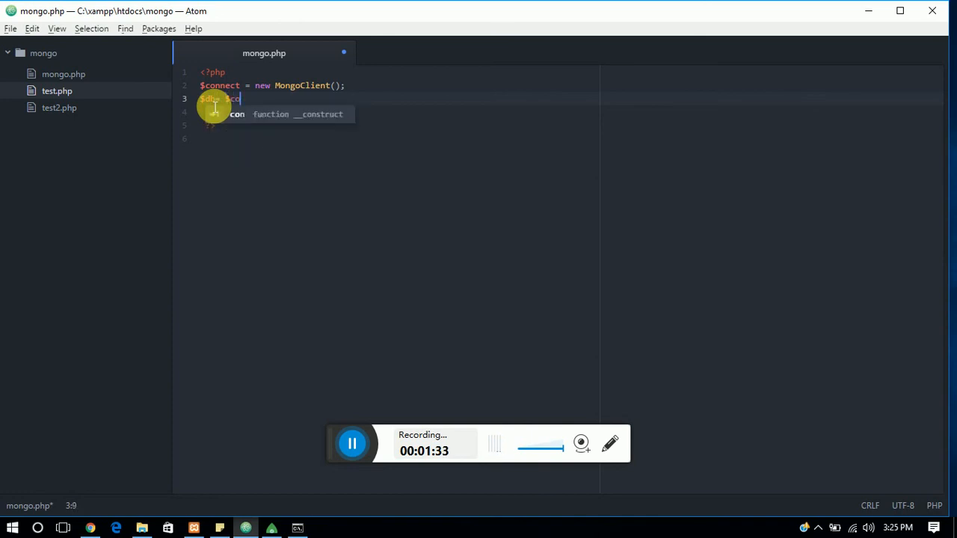
text(nnect)
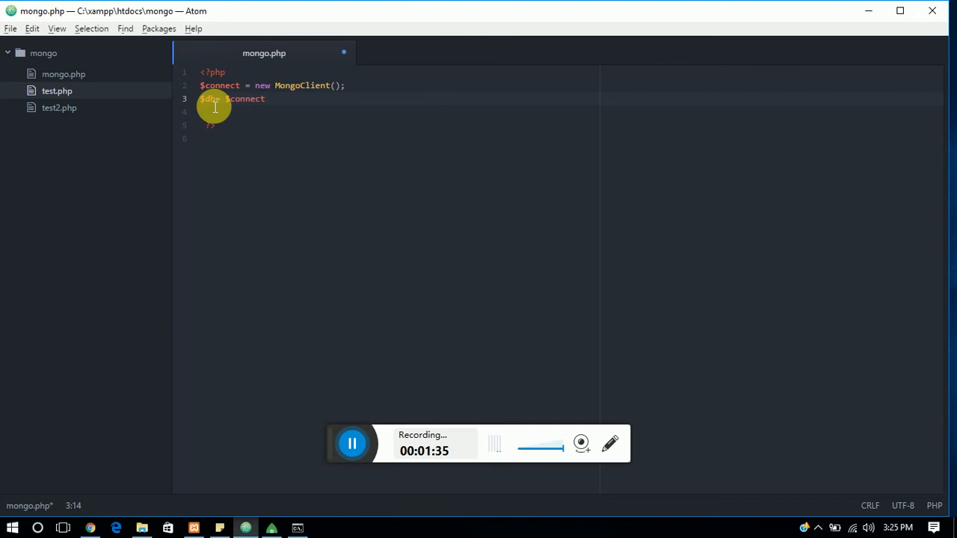
text(->)
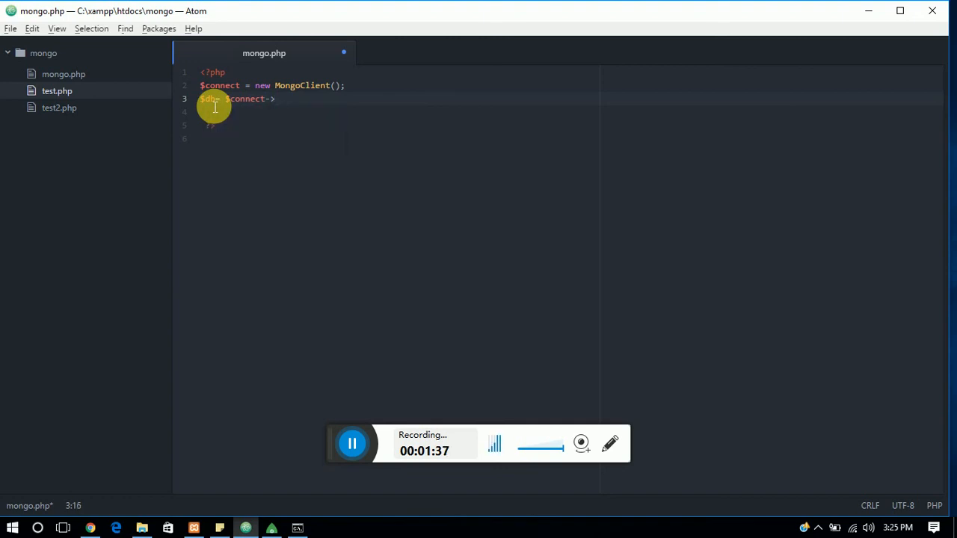
text(local;)
click(389, 112)
text($collection->)
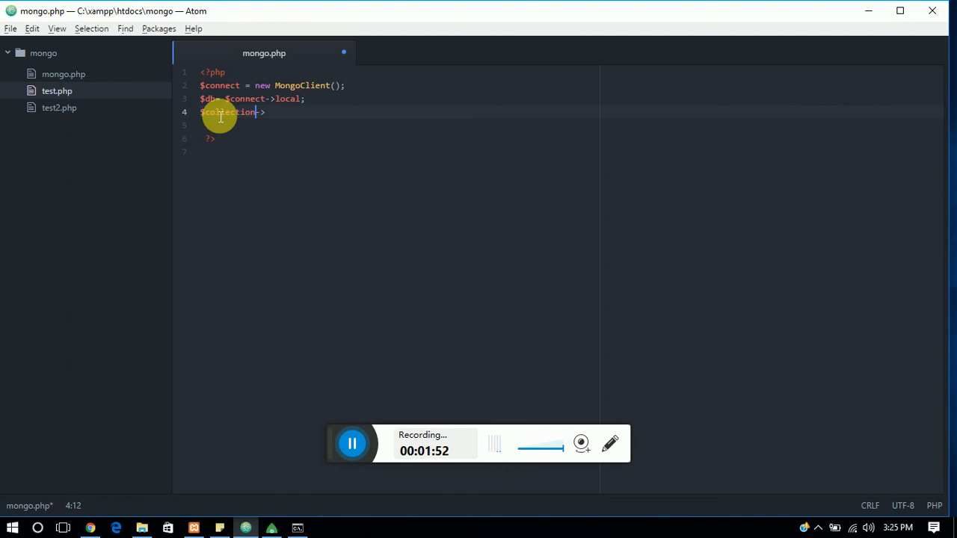
Step: Begin the $collection=$db-> assignment, checking the help collection in Robomongo along the way
text(=)
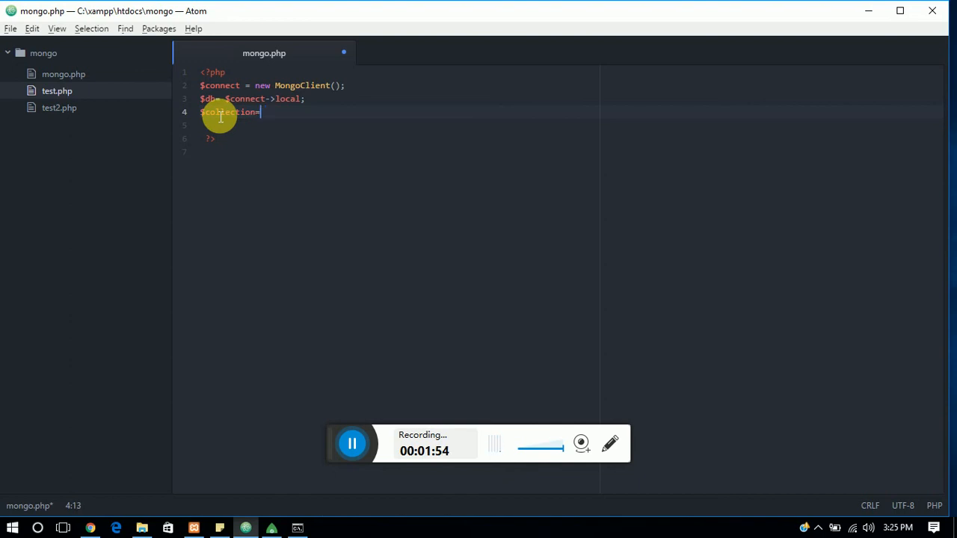
text($)
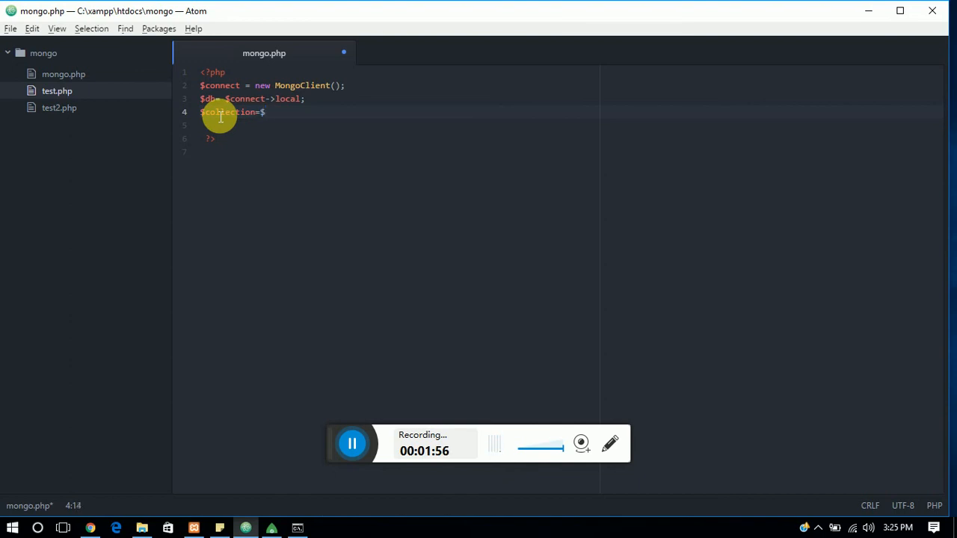
text(db->)
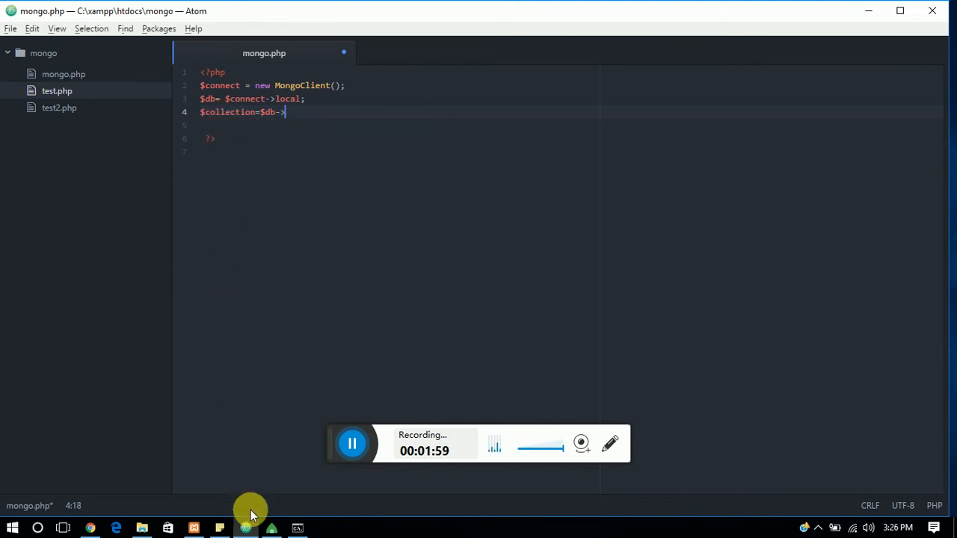
click(271, 528)
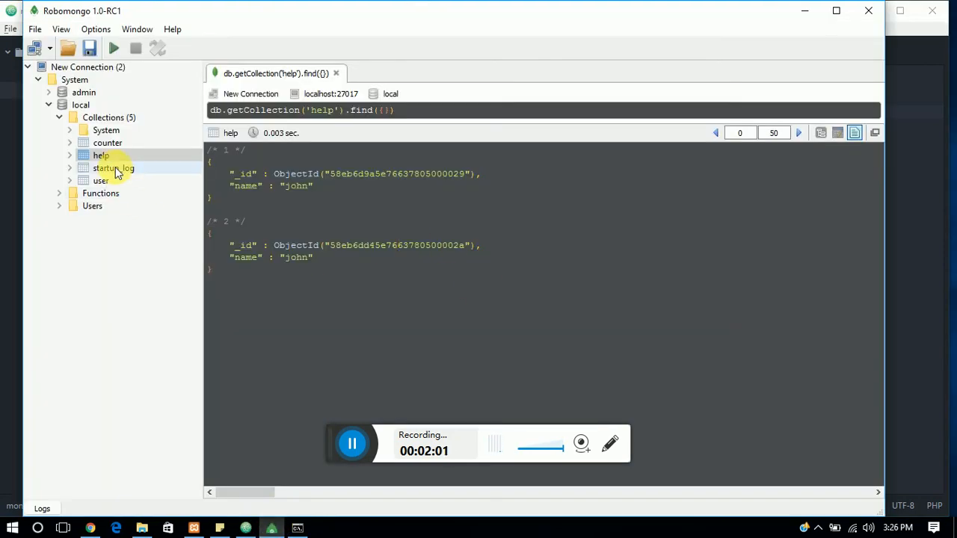
click(268, 528)
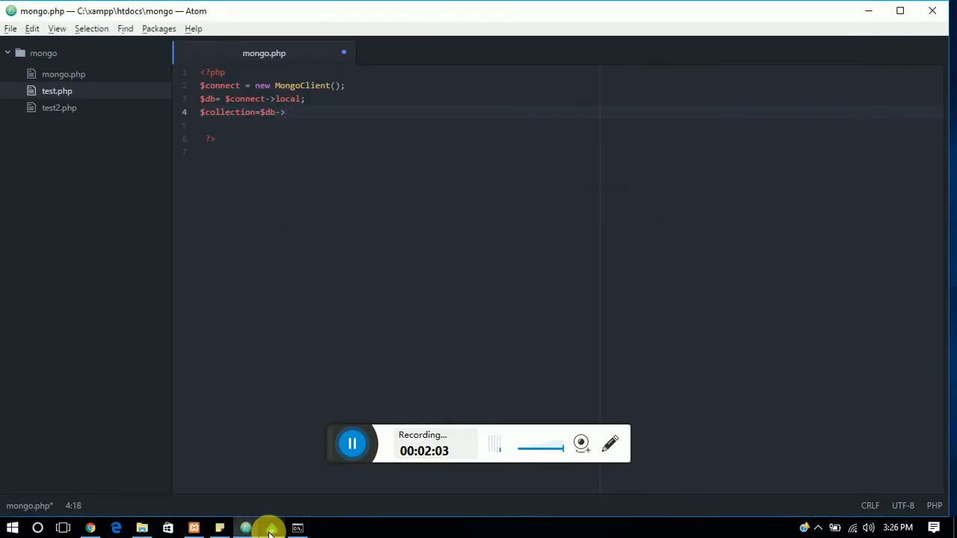
Step: Finish $collection=$db->help; and add $cursor=$collection->find();
text(help;)
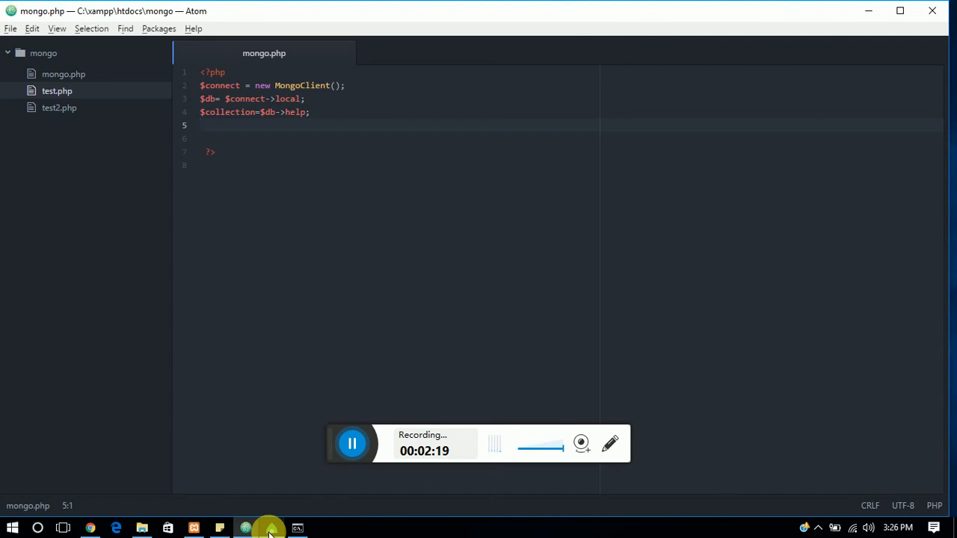
text($custo)
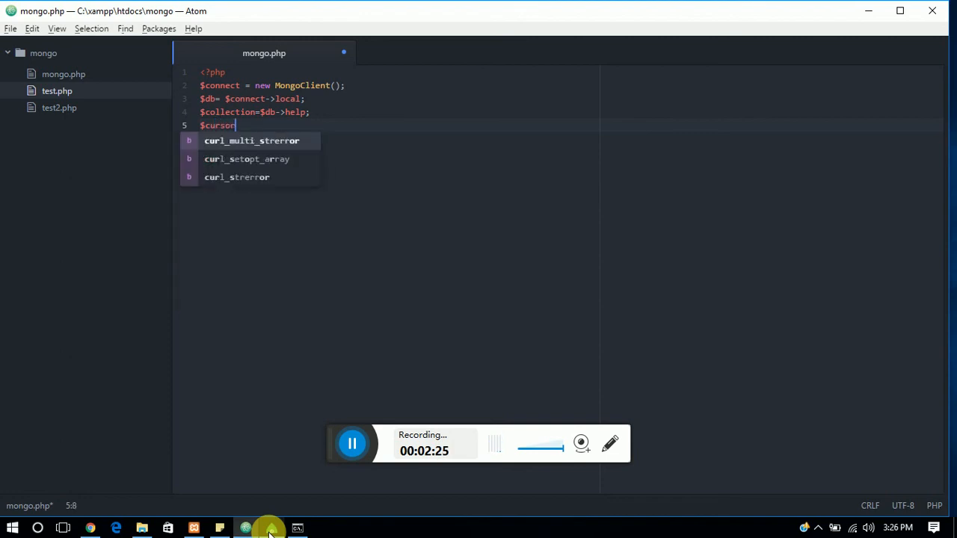
text(=)
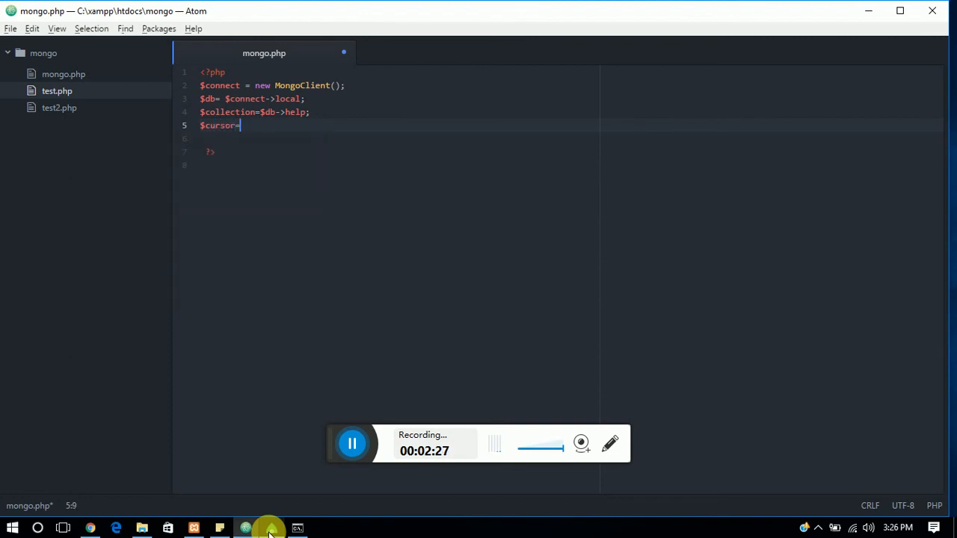
text($collection->)
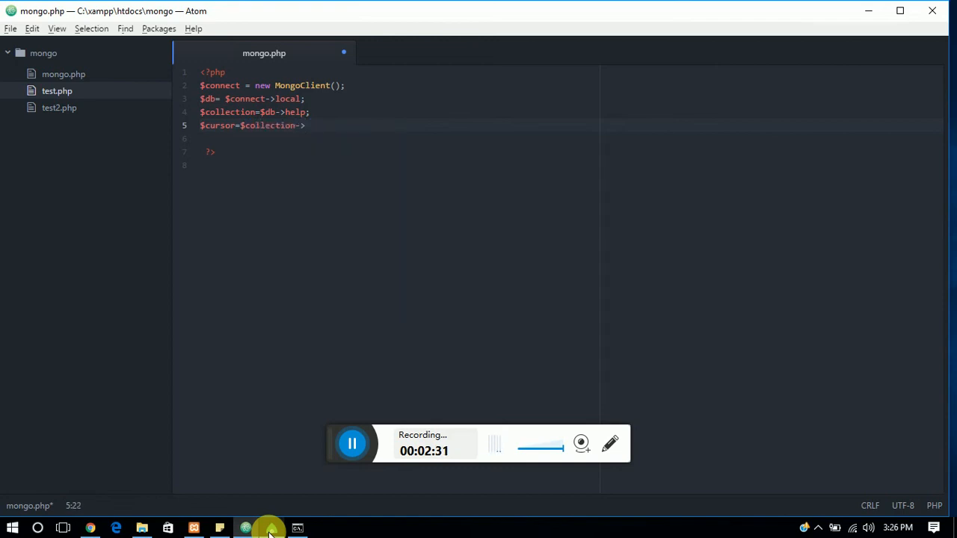
text(find();)
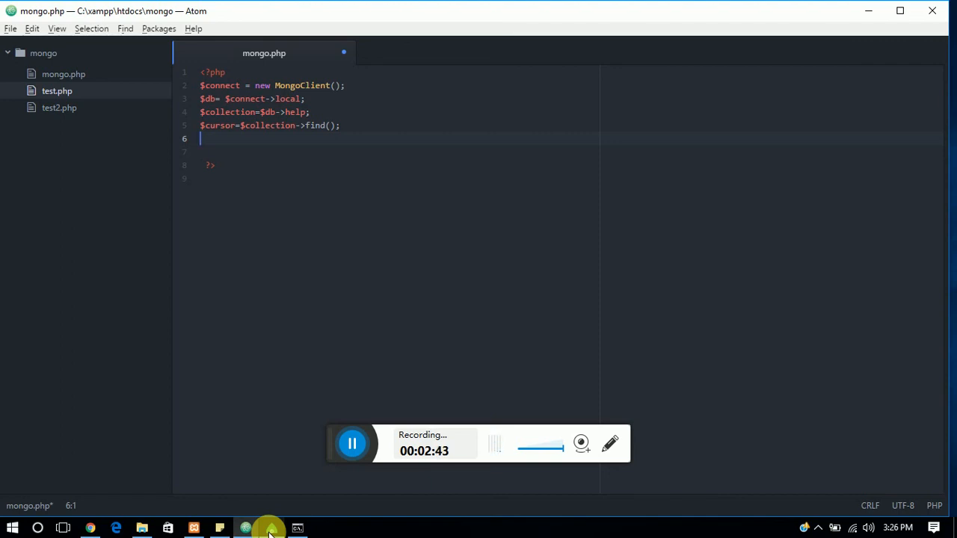
Step: Write foreach($cursor as $result) { print_r($result); } to print each document
text(foreach)
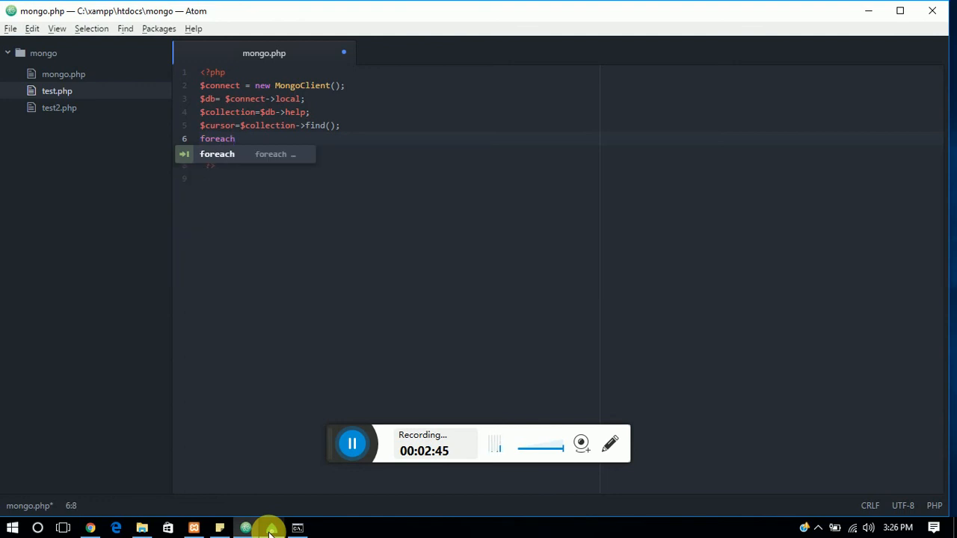
text(($c)
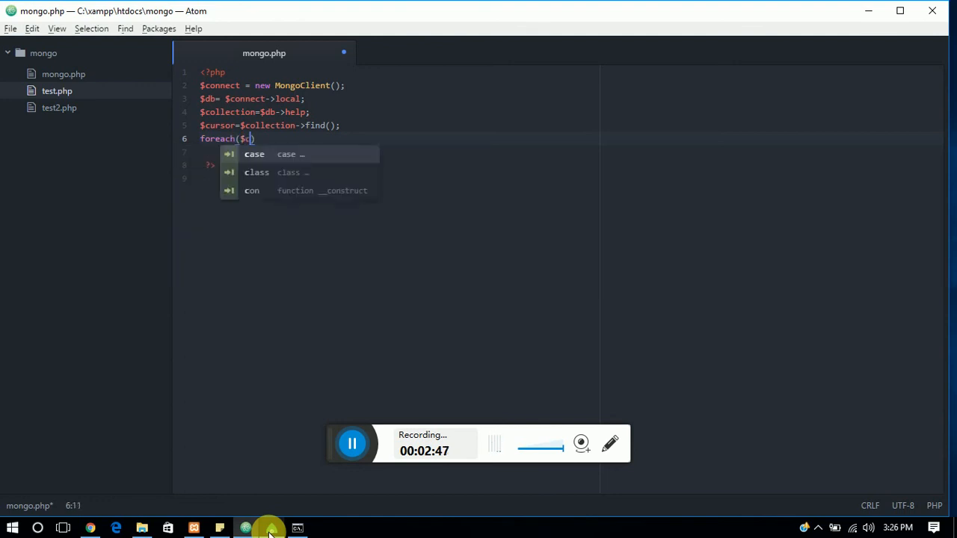
text(ursor)
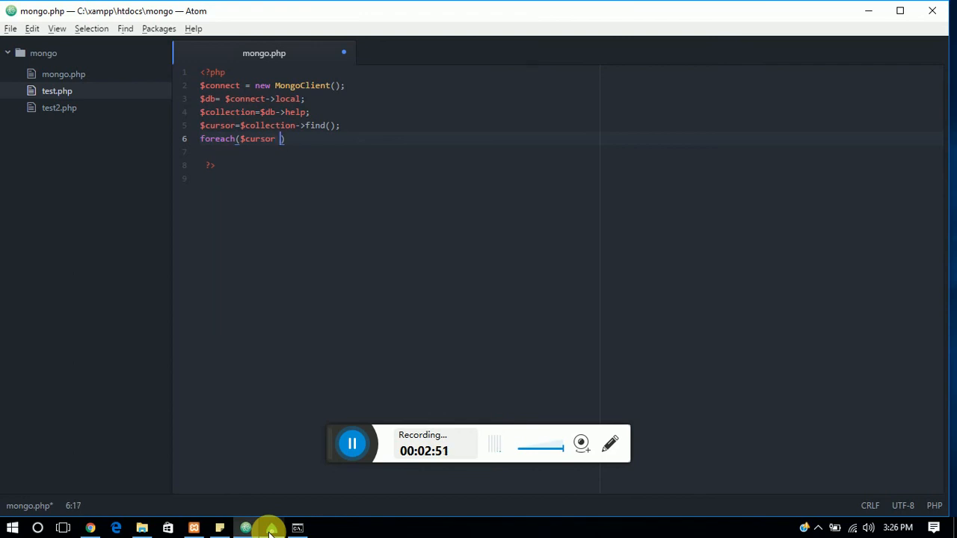
text(as)
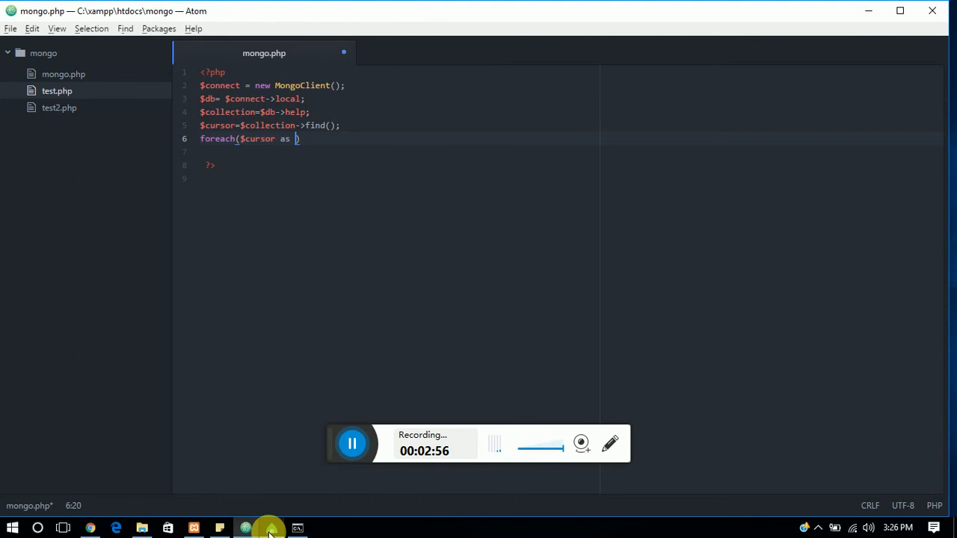
text($r)
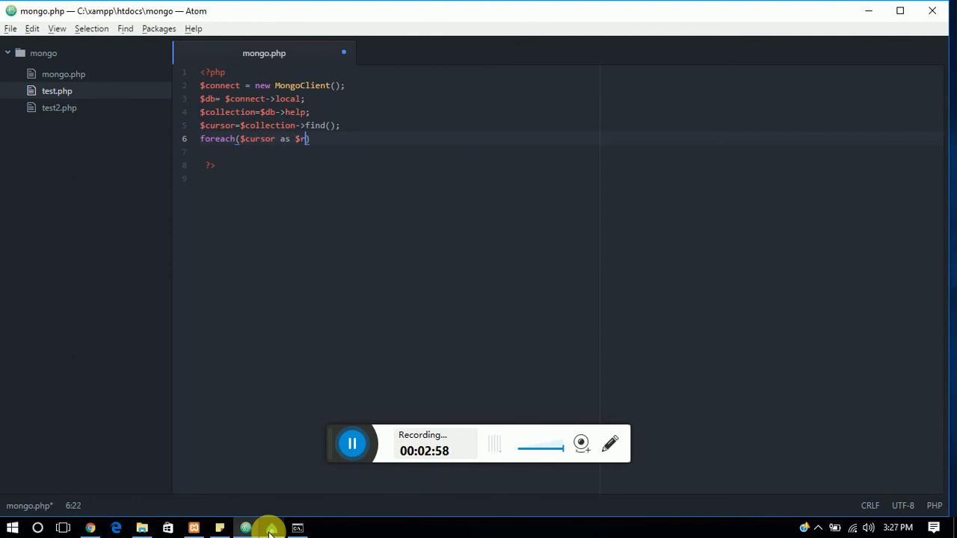
text(esult))
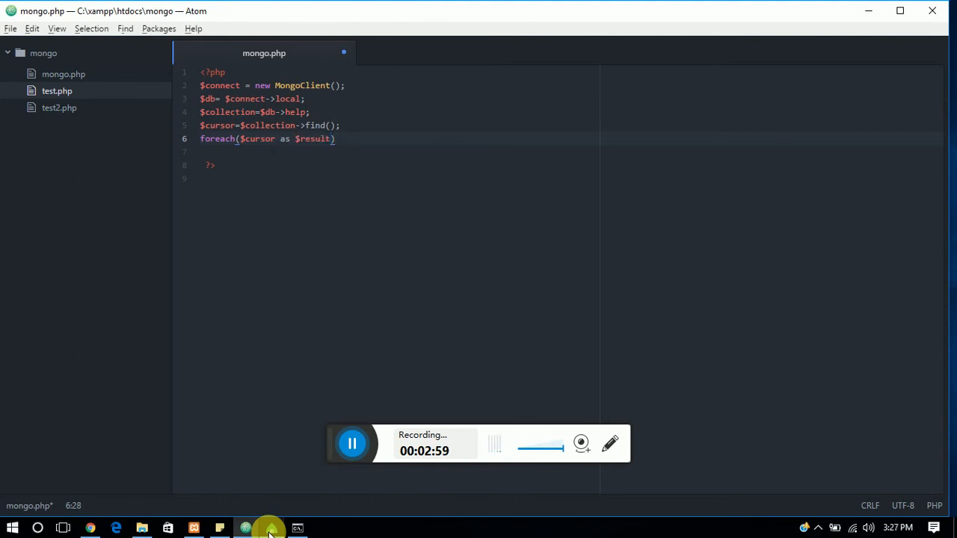
text({)
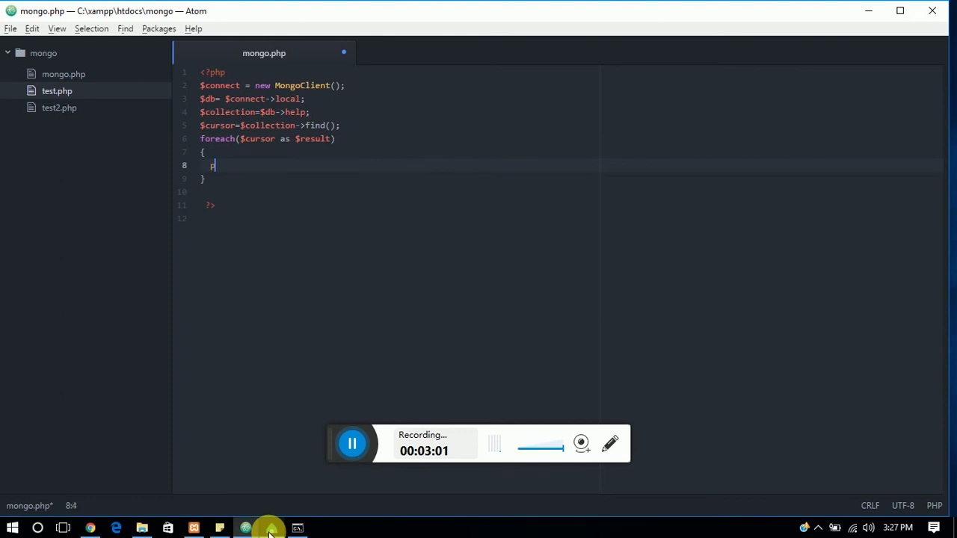
text(parse_ini_strin)
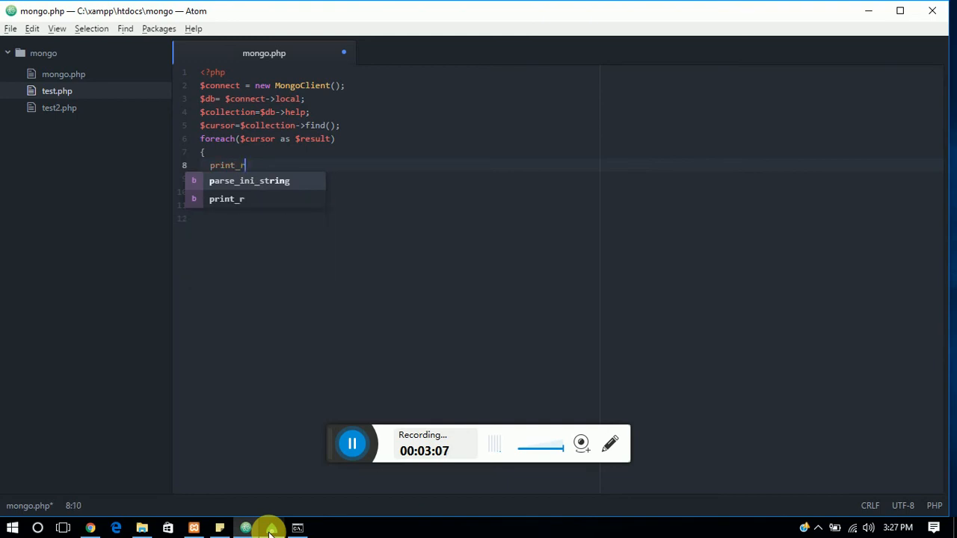
text((re)
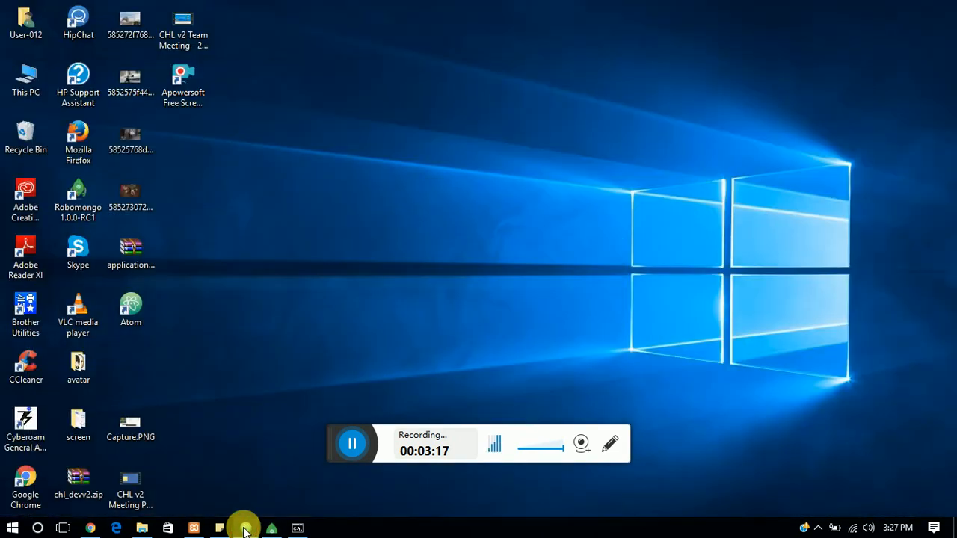
Step: Load localhost/mongo/mongo.php in Chrome to see both help documents printed as arrays
click(90, 527)
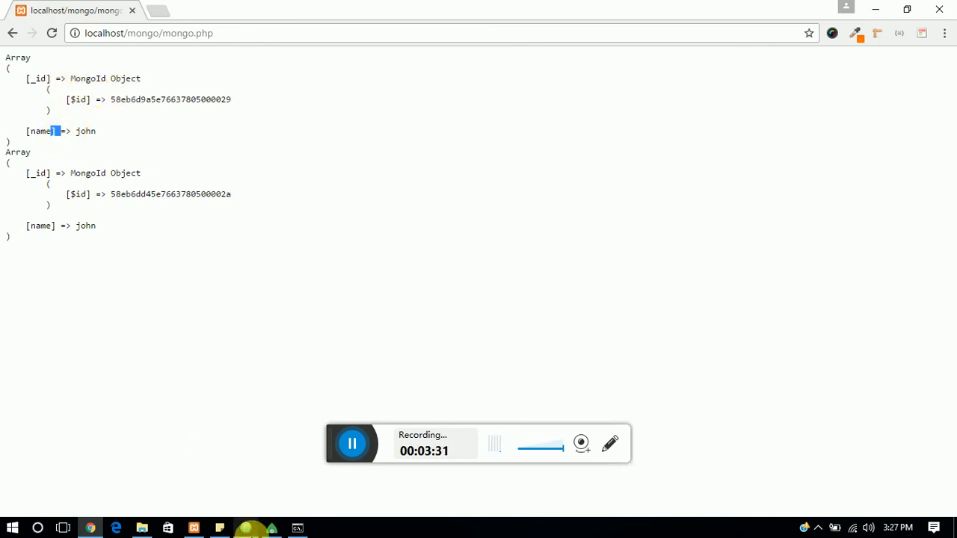
click(270, 528)
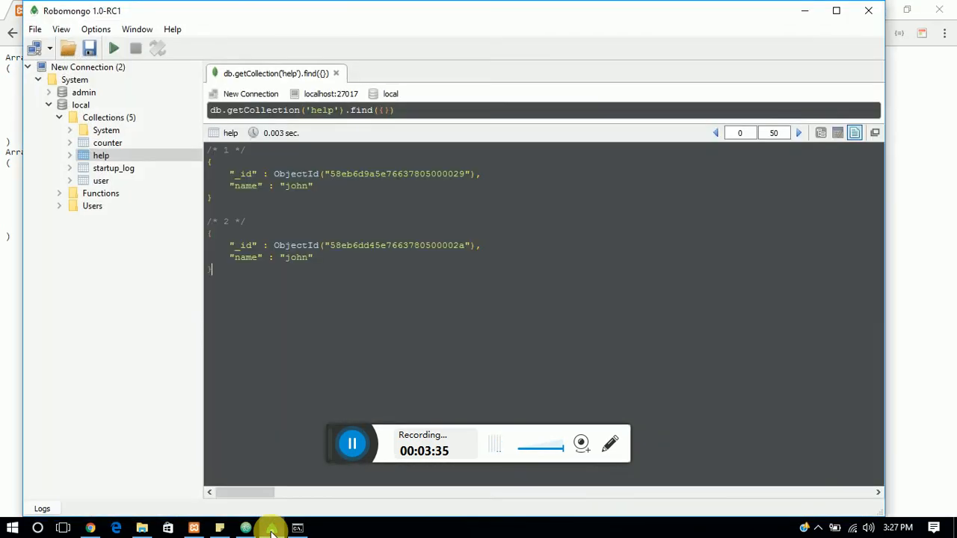
click(90, 528)
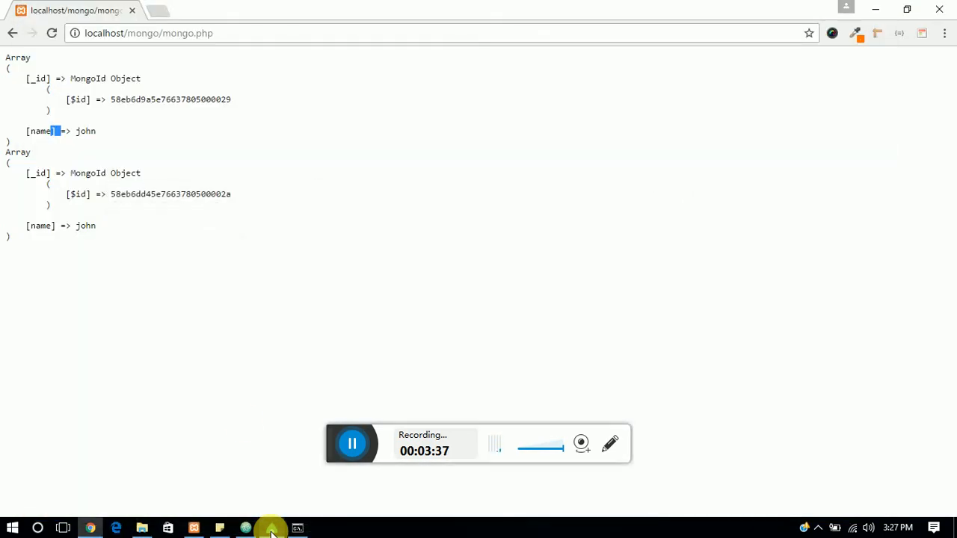